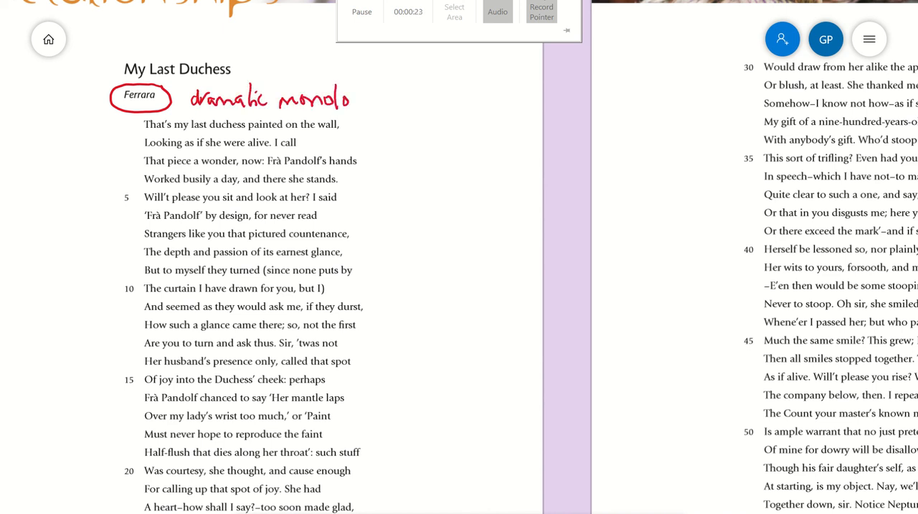
- Write 'dramatic monologue' beside Ferrara, then 'iambic pentameter' and 'regular throughout' in red
{"action": "left_click_drag", "start_coordinate": [330, 100], "coordinate": [391, 108]}
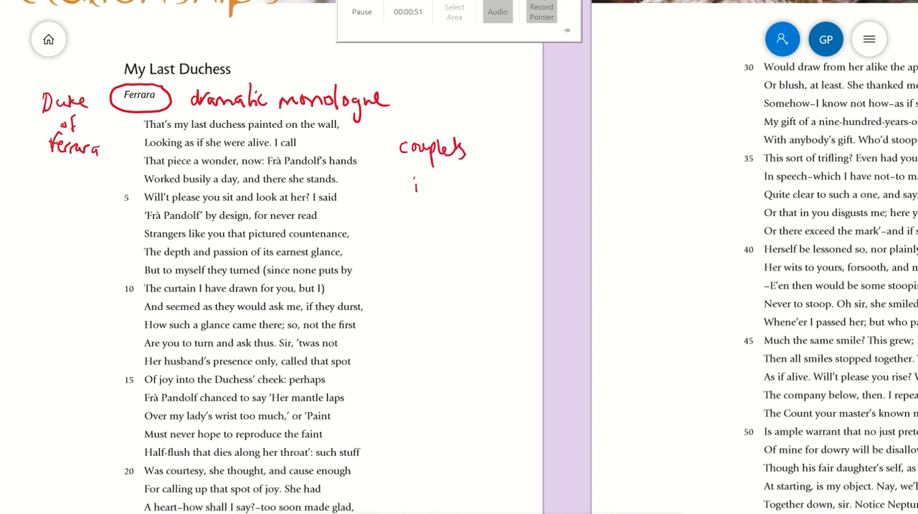
{"action": "left_click_drag", "start_coordinate": [416, 187], "coordinate": [471, 186]}
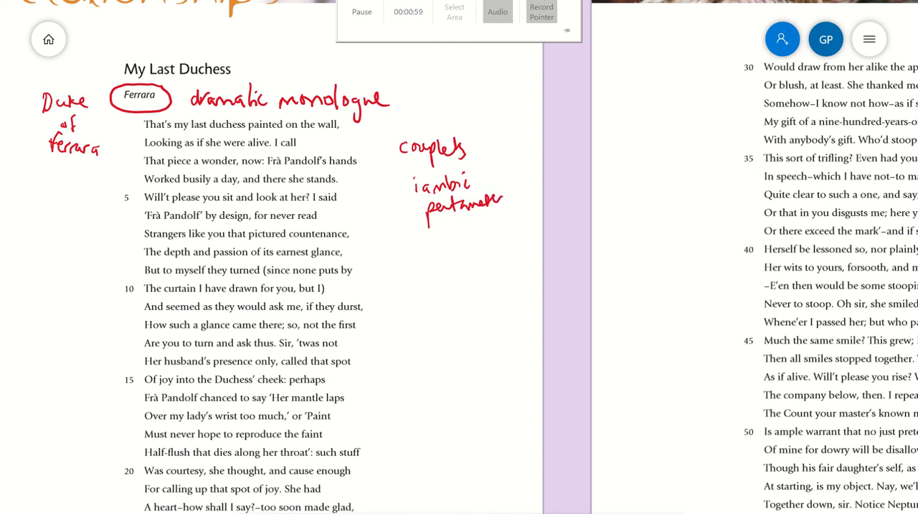
{"action": "left_click_drag", "start_coordinate": [415, 244], "coordinate": [448, 280]}
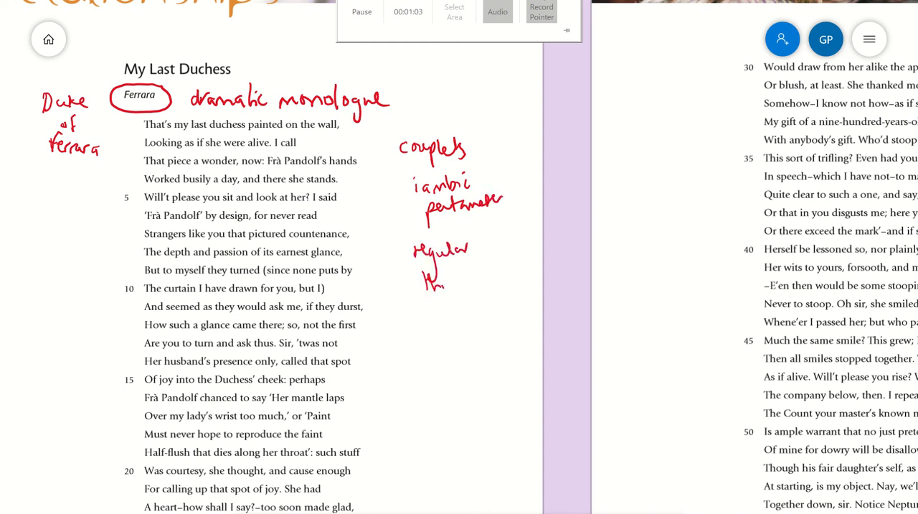
{"action": "left_click_drag", "start_coordinate": [430, 280], "coordinate": [488, 284]}
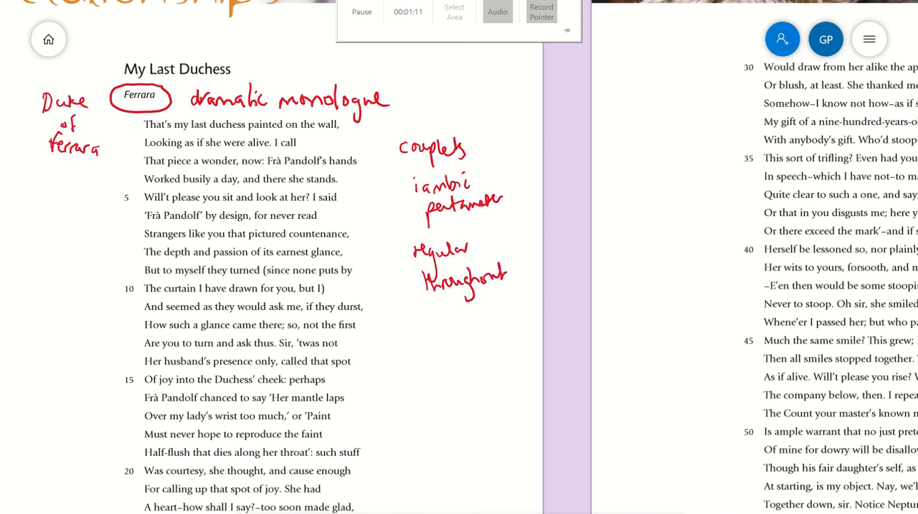
- Write 'ordered' and 'respectful' below the 'regular throughout' note
{"action": "left_click_drag", "start_coordinate": [431, 318], "coordinate": [462, 321]}
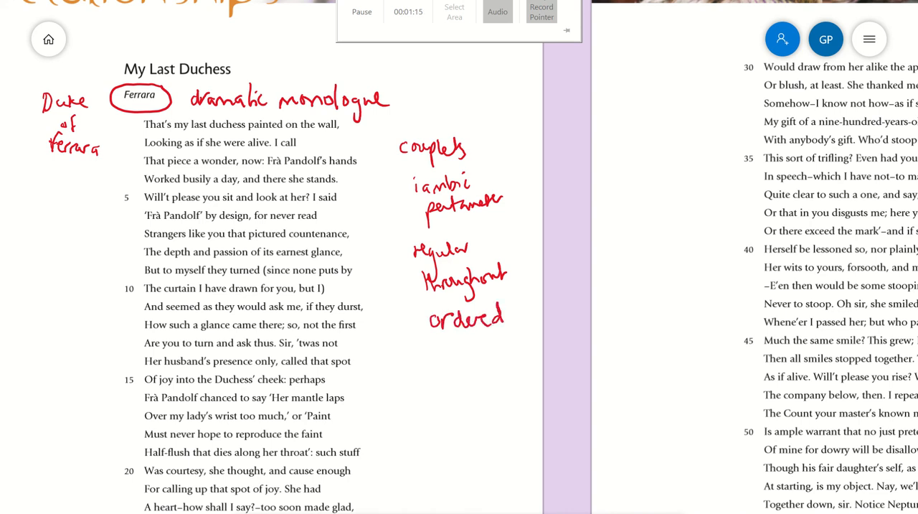
{"action": "left_click_drag", "start_coordinate": [427, 344], "coordinate": [462, 366]}
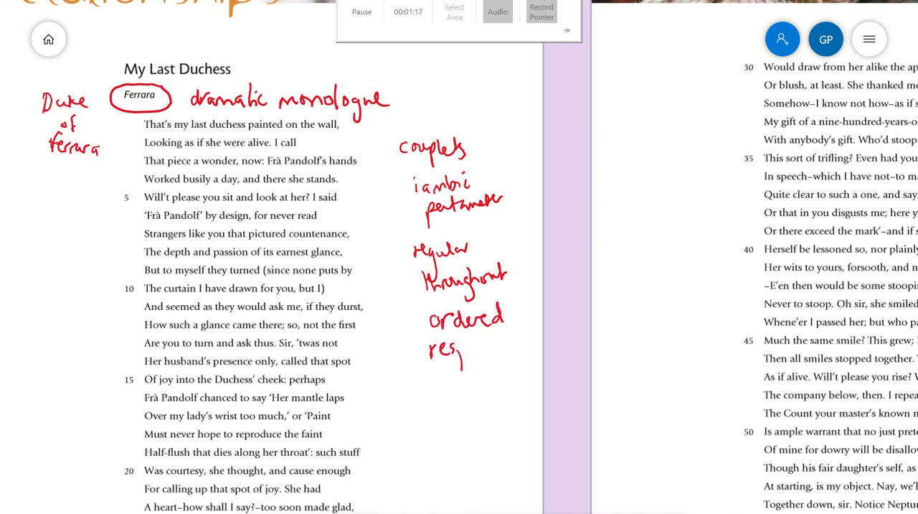
{"action": "left_click_drag", "start_coordinate": [465, 351], "coordinate": [491, 351]}
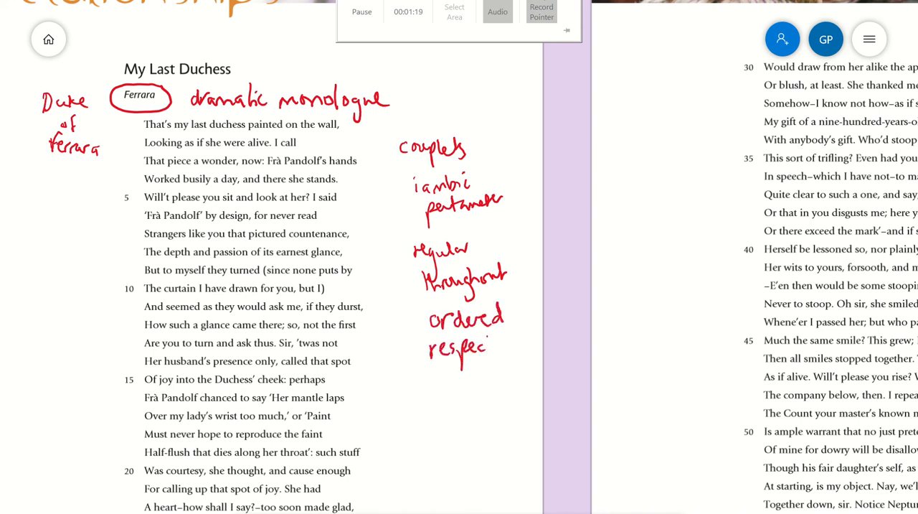
{"action": "left_click_drag", "start_coordinate": [476, 347], "coordinate": [517, 341]}
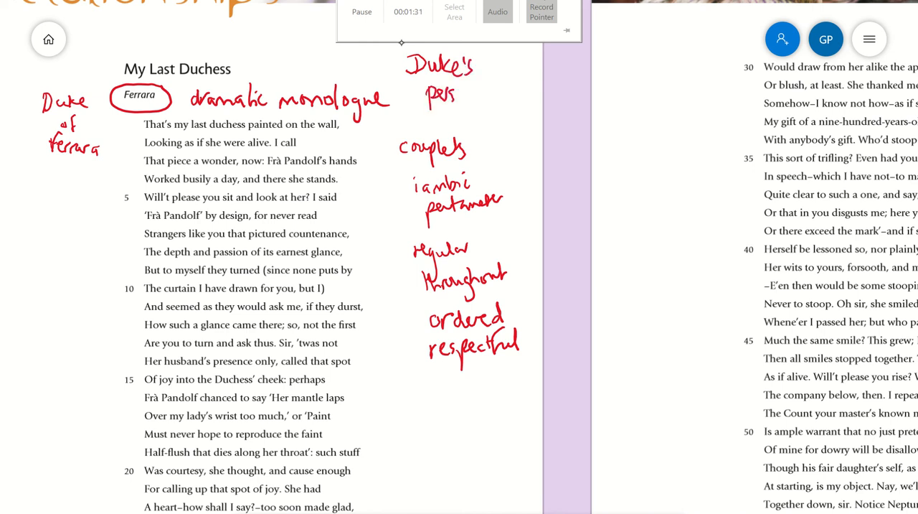
- Write 'Duke's personality' at the top and 'enjambment' with a note in the left margin
{"action": "left_click_drag", "start_coordinate": [448, 93], "coordinate": [505, 94]}
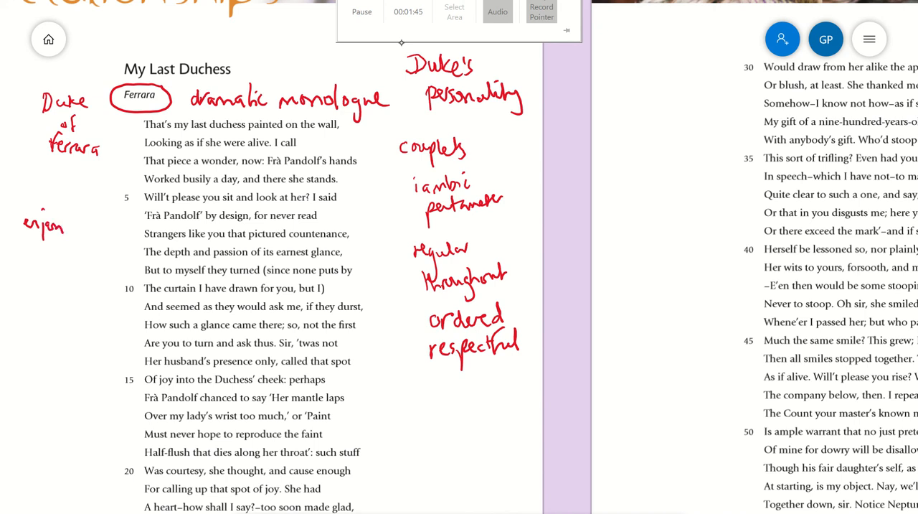
{"action": "left_click_drag", "start_coordinate": [55, 222], "coordinate": [103, 223]}
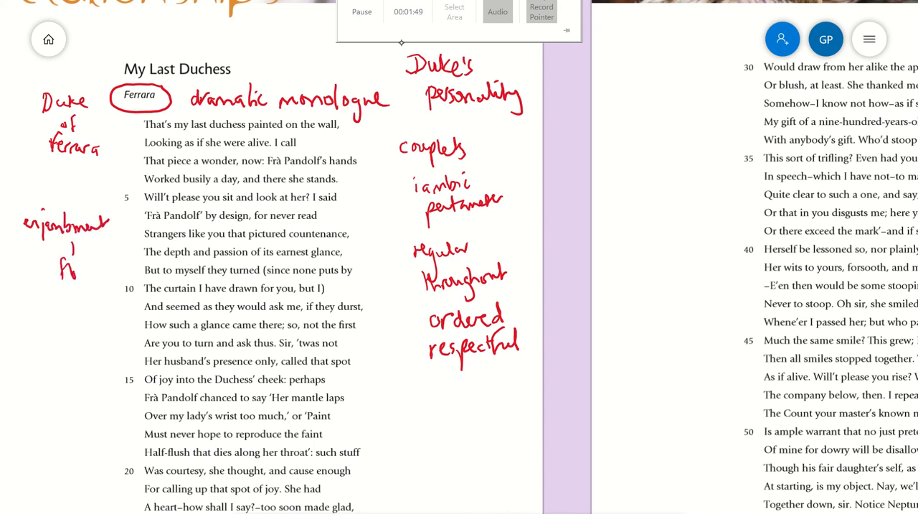
{"action": "left_click_drag", "start_coordinate": [69, 270], "coordinate": [94, 273]}
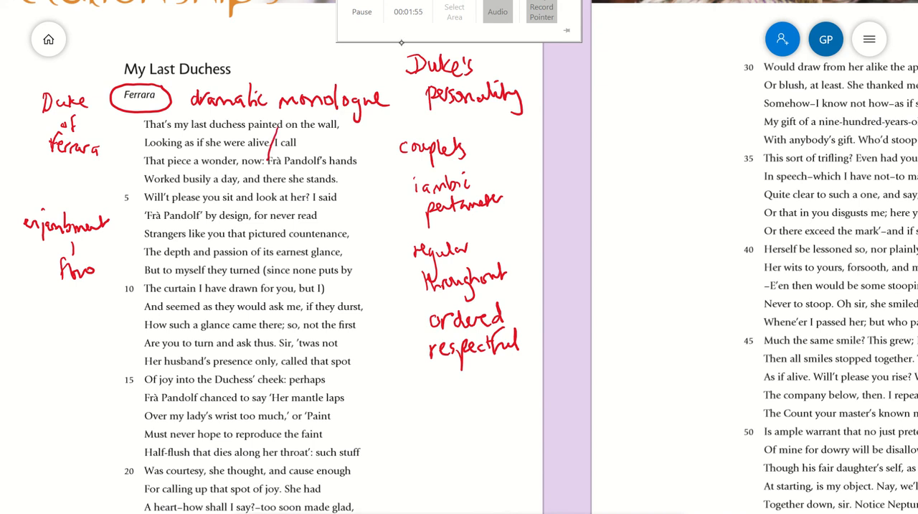
- Mark the line break after 'alive' and underline 'on the wall' in line 1
{"action": "left_click_drag", "start_coordinate": [294, 136], "coordinate": [366, 128]}
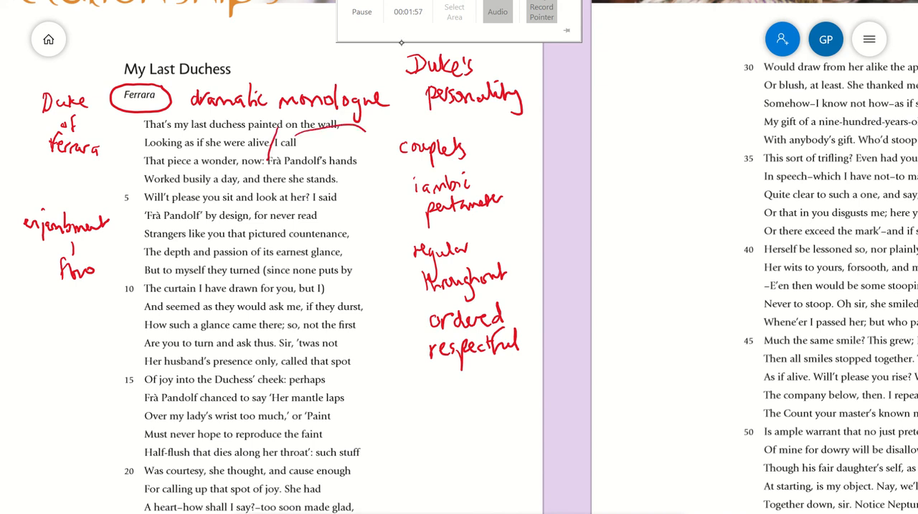
{"action": "left_click_drag", "start_coordinate": [366, 132], "coordinate": [459, 416]}
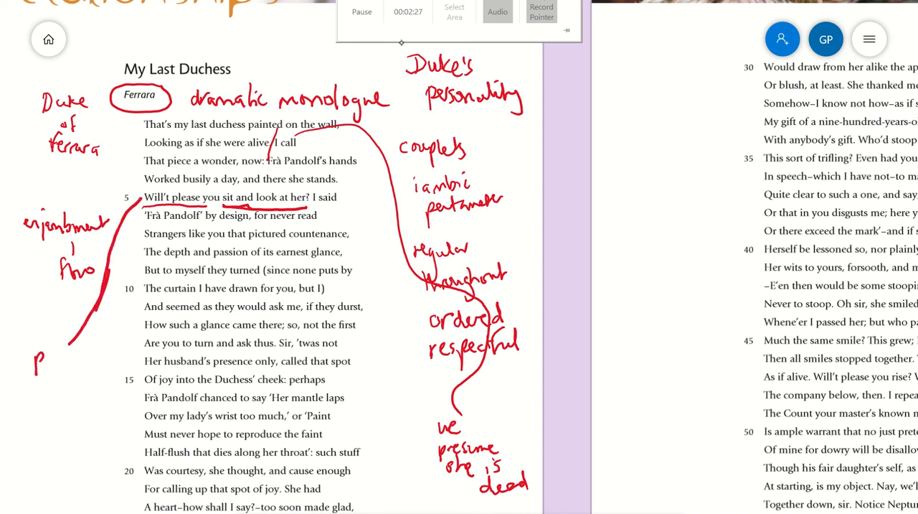
- Write 'polite masking an order' in the left margin beside line 5
{"action": "left_click_drag", "start_coordinate": [40, 359], "coordinate": [86, 359]}
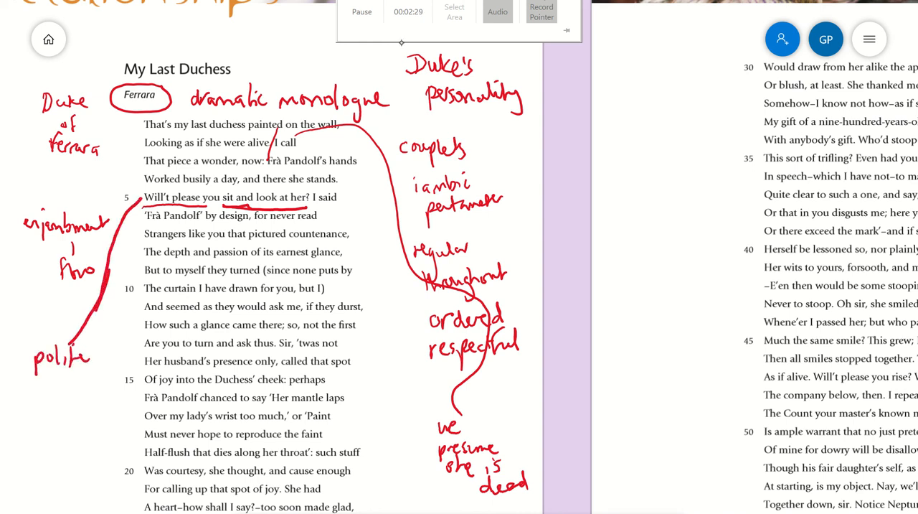
{"action": "left_click_drag", "start_coordinate": [36, 379], "coordinate": [83, 379]}
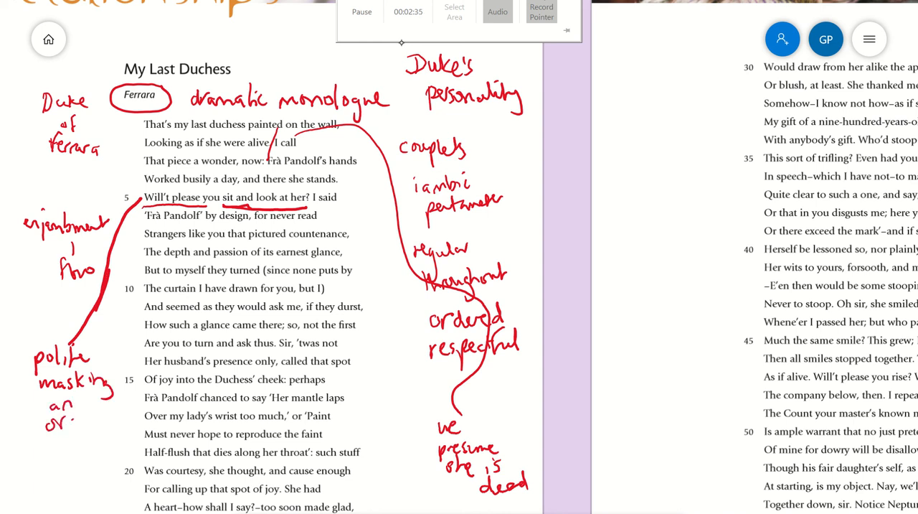
{"action": "left_click_drag", "start_coordinate": [60, 416], "coordinate": [100, 419]}
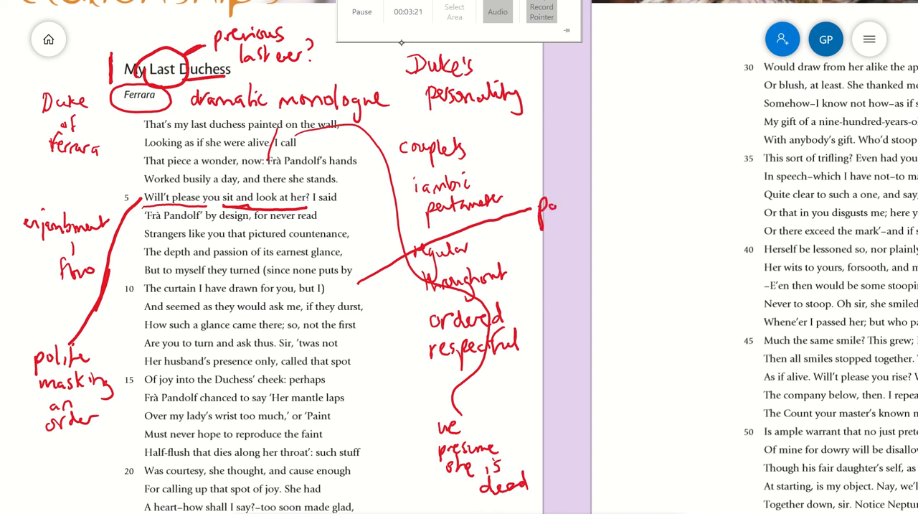
- Write 'parenthesis masks important point' and further notes in the right margin
{"action": "left_click_drag", "start_coordinate": [542, 208], "coordinate": [610, 204]}
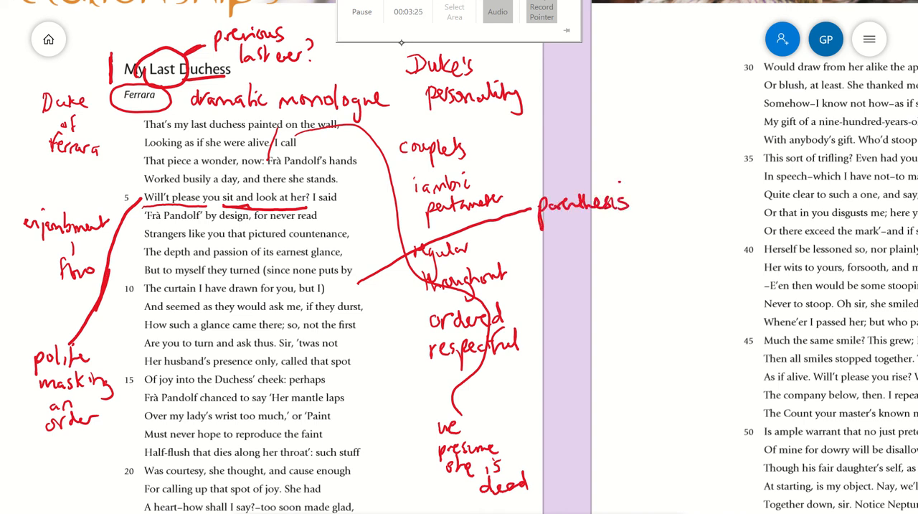
{"action": "left_click_drag", "start_coordinate": [557, 227], "coordinate": [574, 237]}
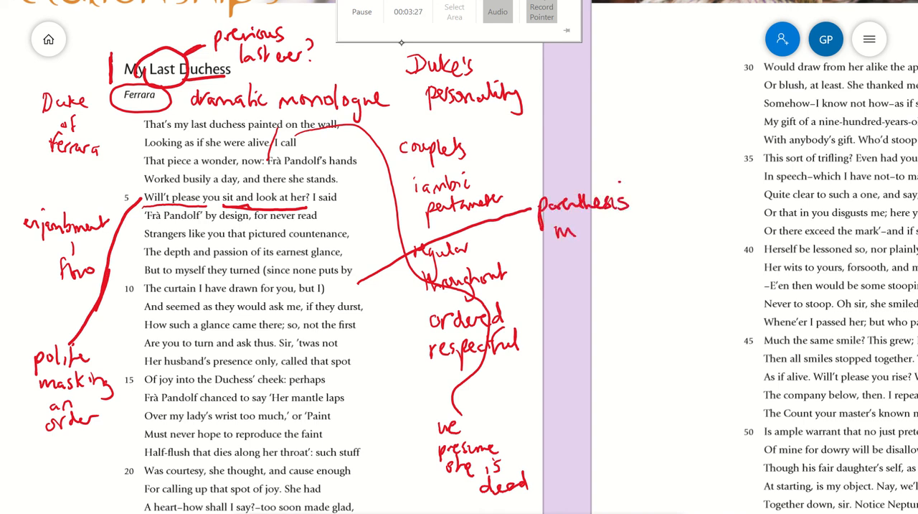
{"action": "mouse_move", "coordinate": [581, 228]}
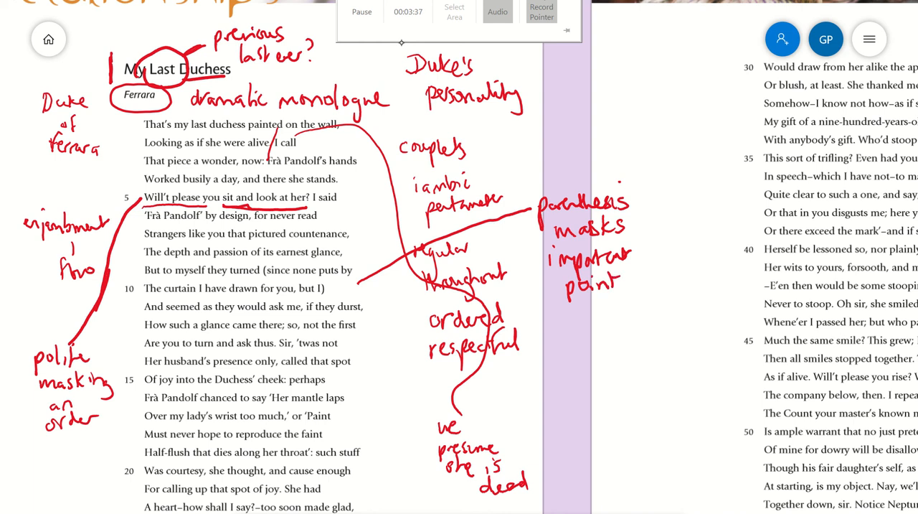
{"action": "left_click_drag", "start_coordinate": [577, 306], "coordinate": [571, 351]}
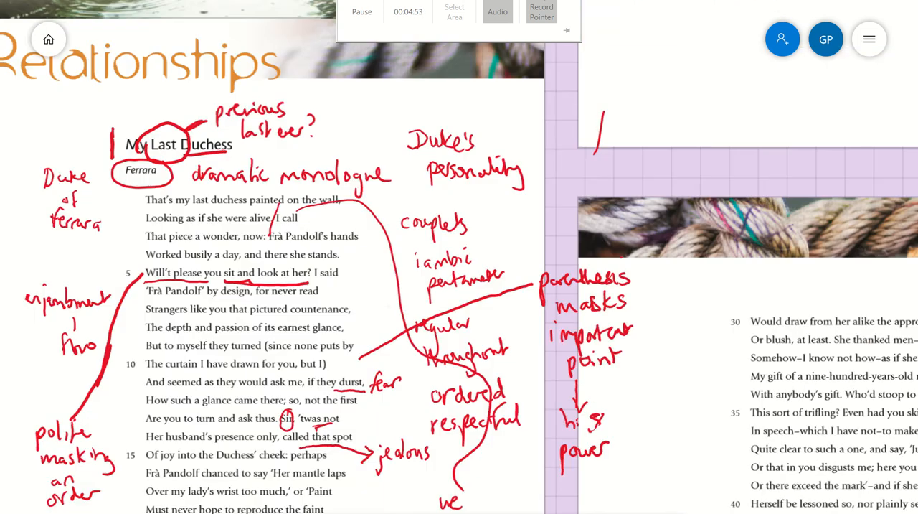
- Scroll down the page to bring lines 10–28 of the poem into view
{"action": "scroll", "scroll_direction": "down", "scroll_amount": 3}
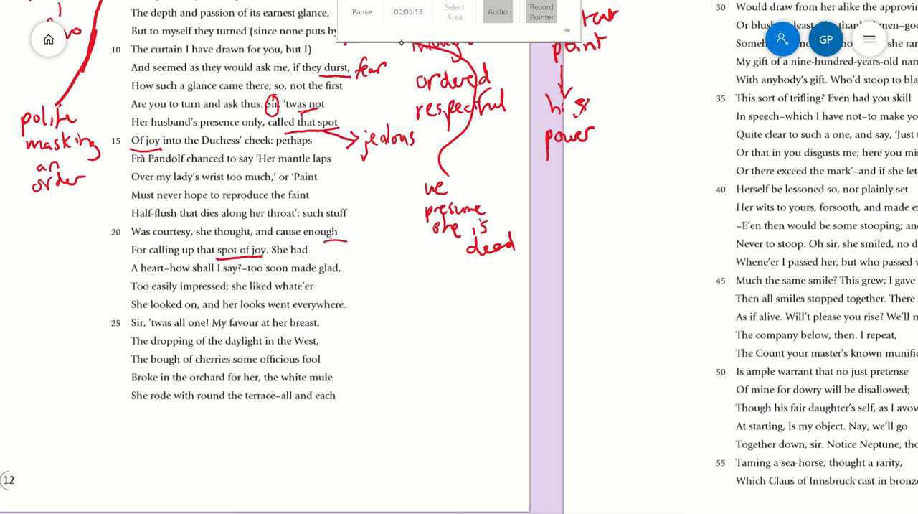
- Link 'spot of joy' to an 'ironic spot' margin note and write 'natural speech – pausing' below
{"action": "left_click_drag", "start_coordinate": [348, 242], "coordinate": [414, 317]}
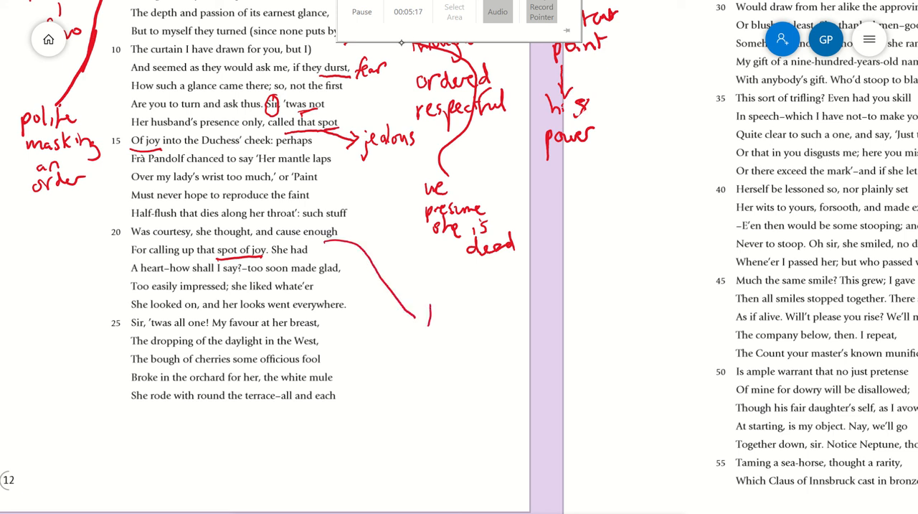
{"action": "left_click_drag", "start_coordinate": [428, 319], "coordinate": [462, 308]}
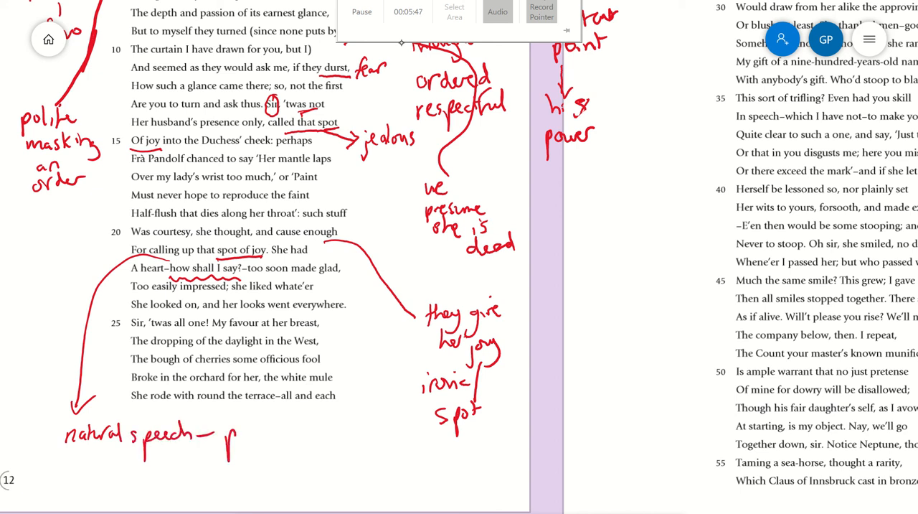
{"action": "left_click_drag", "start_coordinate": [230, 439], "coordinate": [284, 439]}
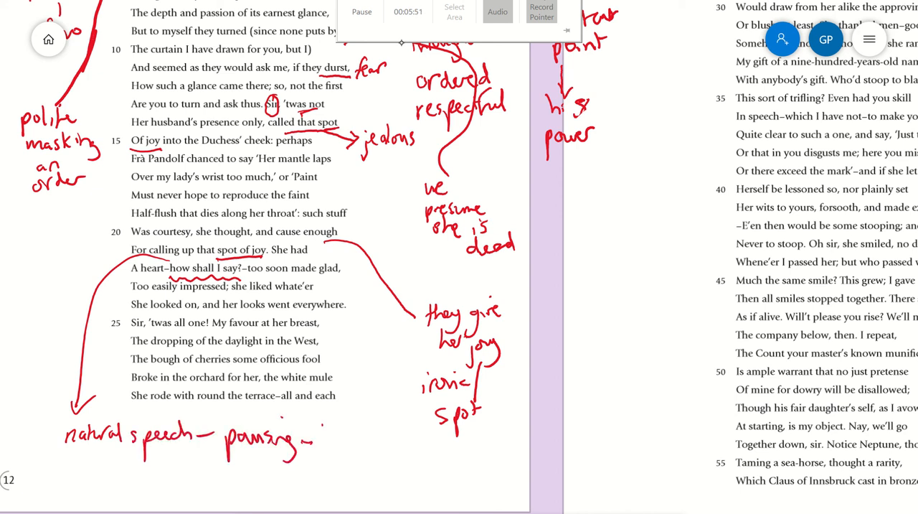
{"action": "left_click_drag", "start_coordinate": [328, 433], "coordinate": [384, 433]}
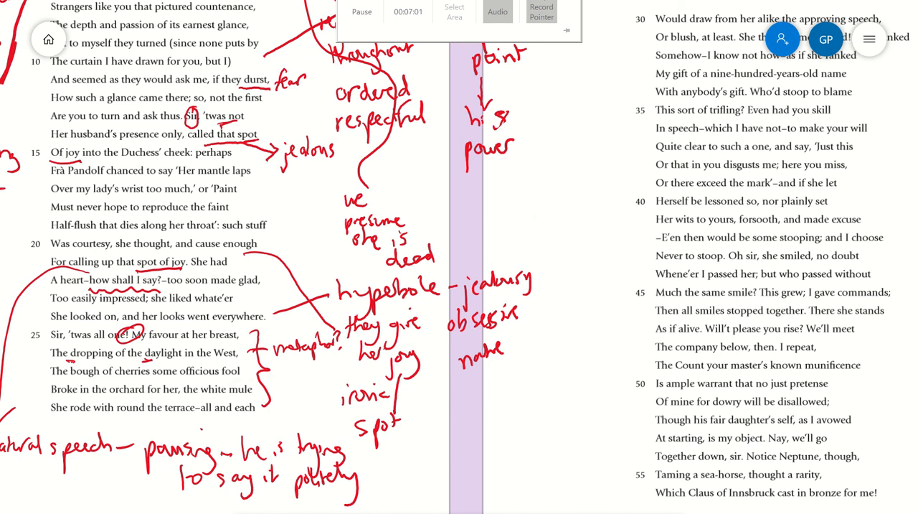
- Scroll down to the second column showing lines 30–50
{"action": "scroll", "scroll_direction": "down", "scroll_amount": 3}
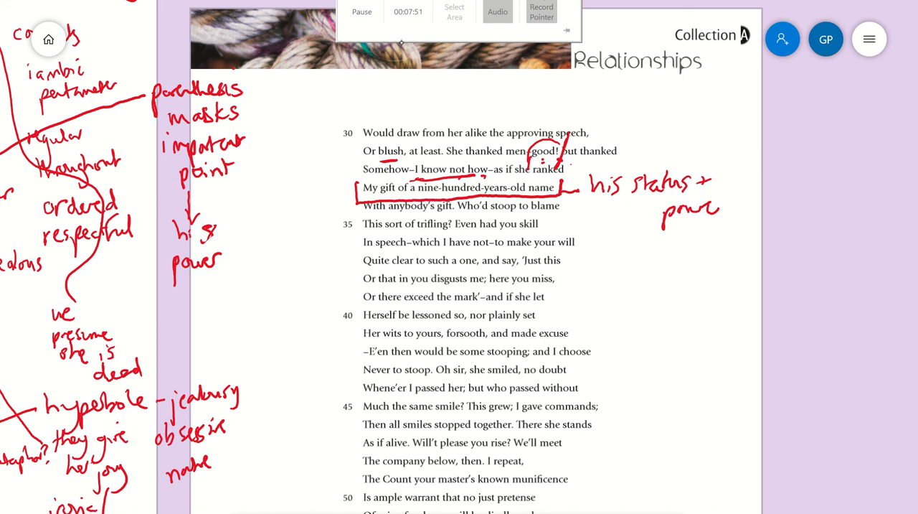
- Bracket the stooping lines and label them 'metaphor – pride' with a note near lines 42–44
{"action": "left_click_drag", "start_coordinate": [574, 203], "coordinate": [589, 266]}
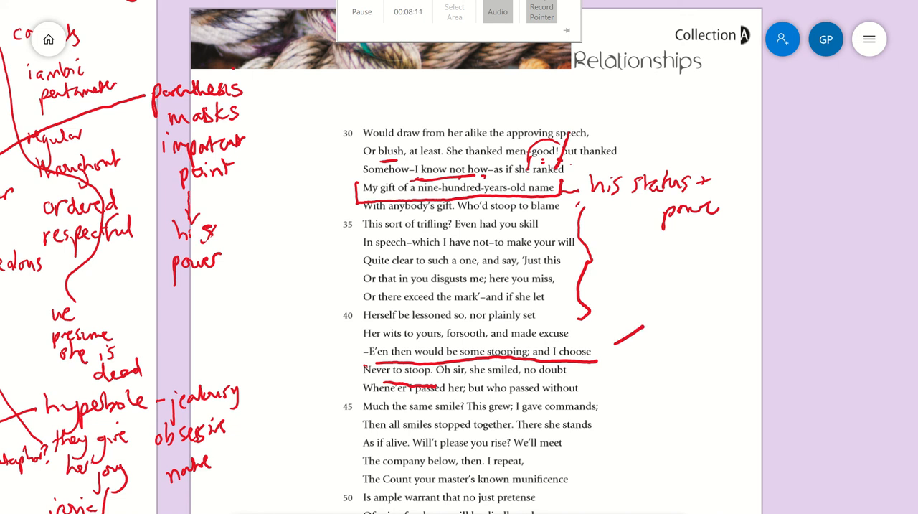
{"action": "left_click_drag", "start_coordinate": [642, 337], "coordinate": [663, 352]}
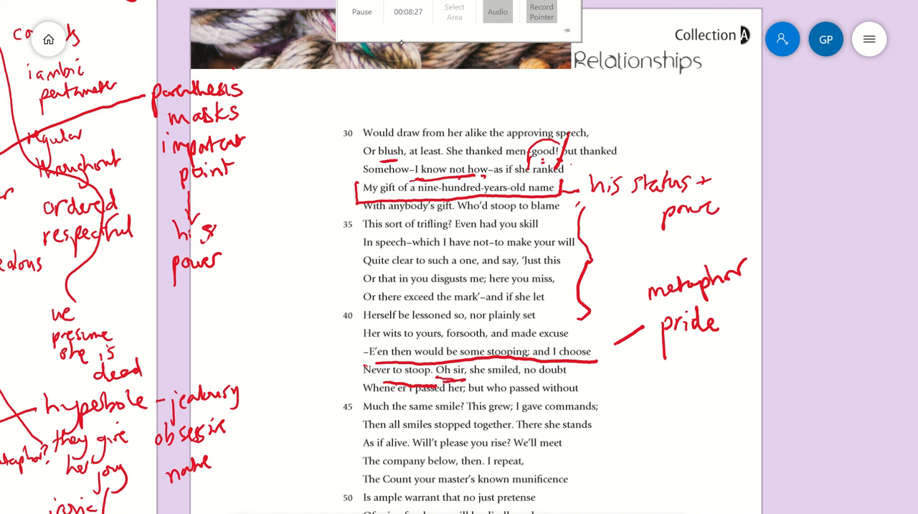
{"action": "left_click_drag", "start_coordinate": [587, 388], "coordinate": [614, 386]}
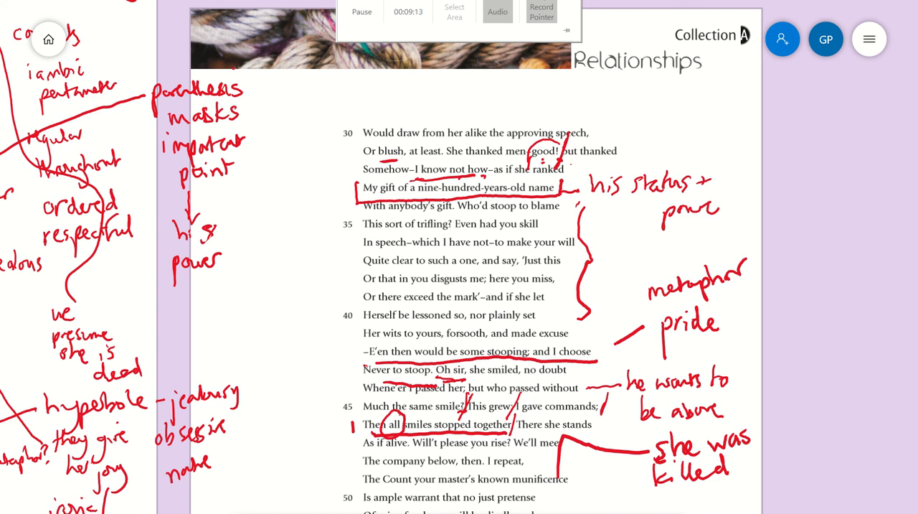
- Handwrite red notes such as 'contrast' and 'blackmail' beside the poem's later lines
{"action": "left_click_drag", "start_coordinate": [298, 359], "coordinate": [323, 405]}
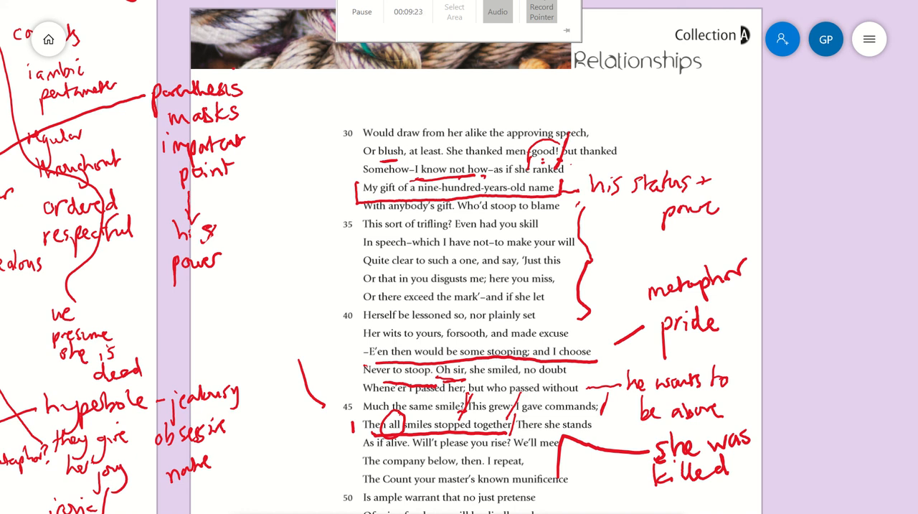
{"action": "left_click_drag", "start_coordinate": [258, 330], "coordinate": [251, 356]}
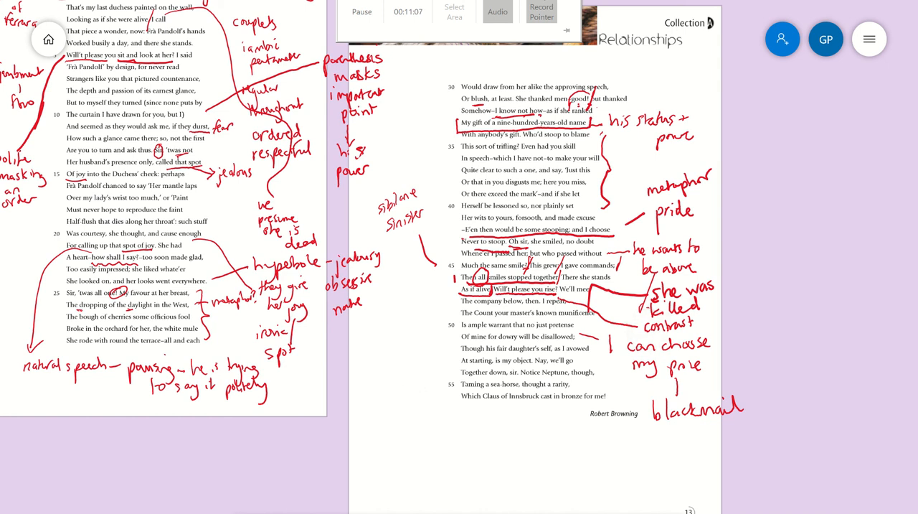
- Scroll to the poem's end and write a red note beside its closing lines
{"action": "scroll", "scroll_direction": "down", "scroll_amount": 3}
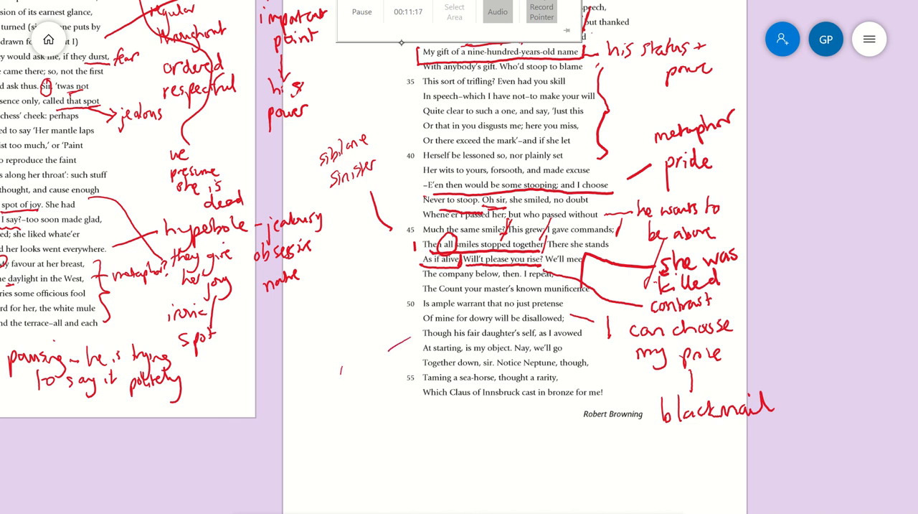
{"action": "left_click_drag", "start_coordinate": [342, 370], "coordinate": [371, 366]}
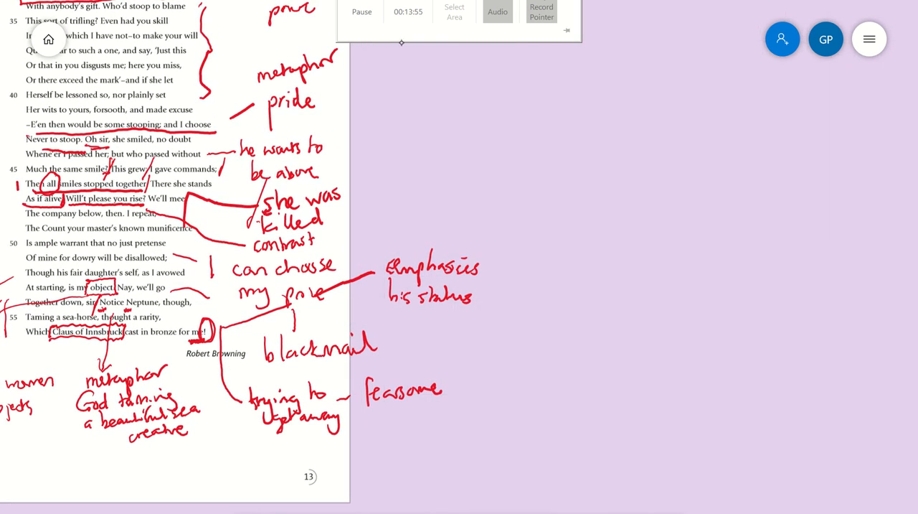
- Write the underlined 'Love' heading, 'Negative' subheading and 'jealous' in the purple margin
{"action": "left_click_drag", "start_coordinate": [620, 86], "coordinate": [672, 115]}
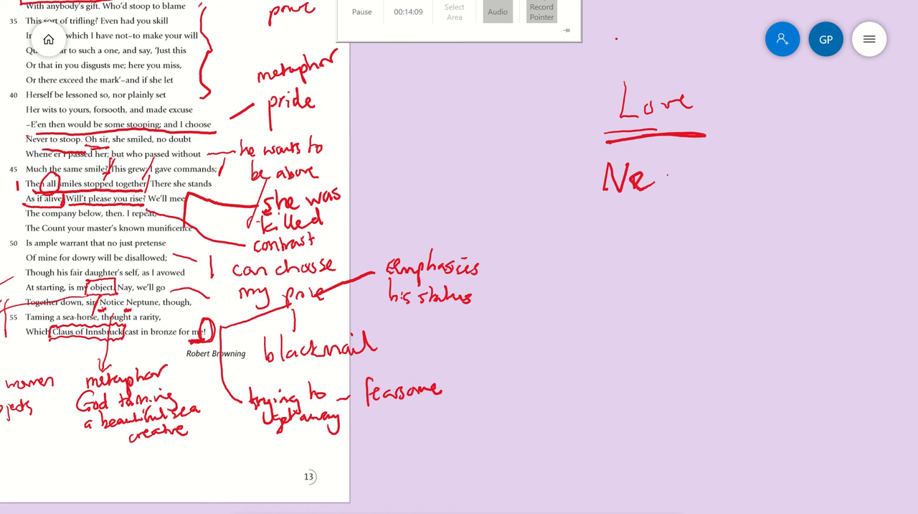
{"action": "left_click_drag", "start_coordinate": [645, 179], "coordinate": [674, 201]}
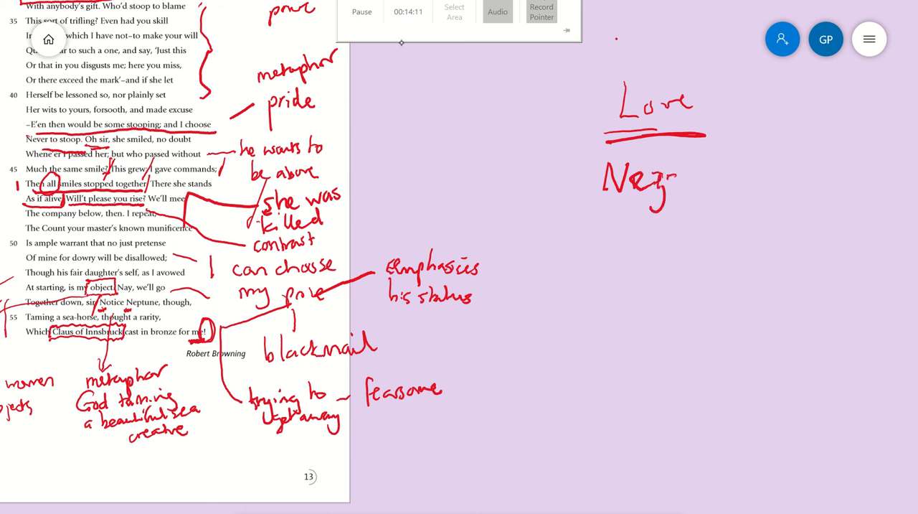
{"action": "left_click_drag", "start_coordinate": [660, 172], "coordinate": [718, 179]}
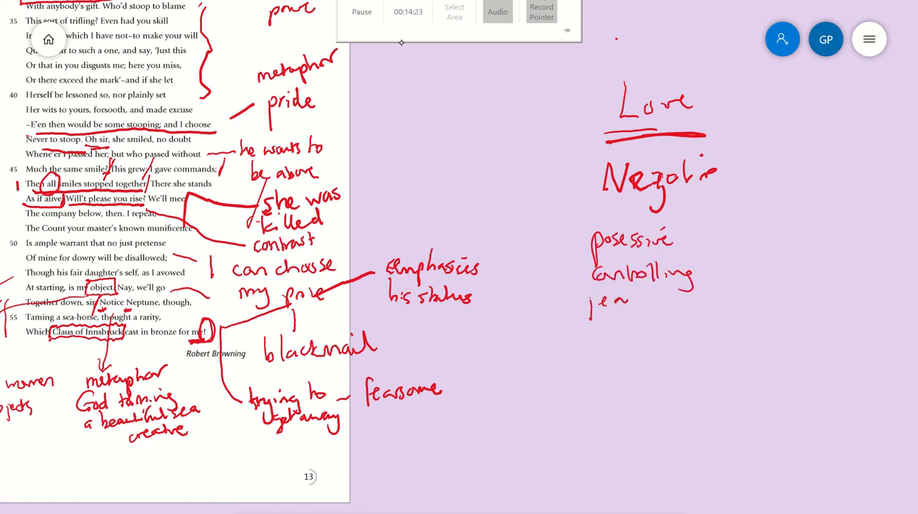
{"action": "left_click_drag", "start_coordinate": [606, 299], "coordinate": [663, 305]}
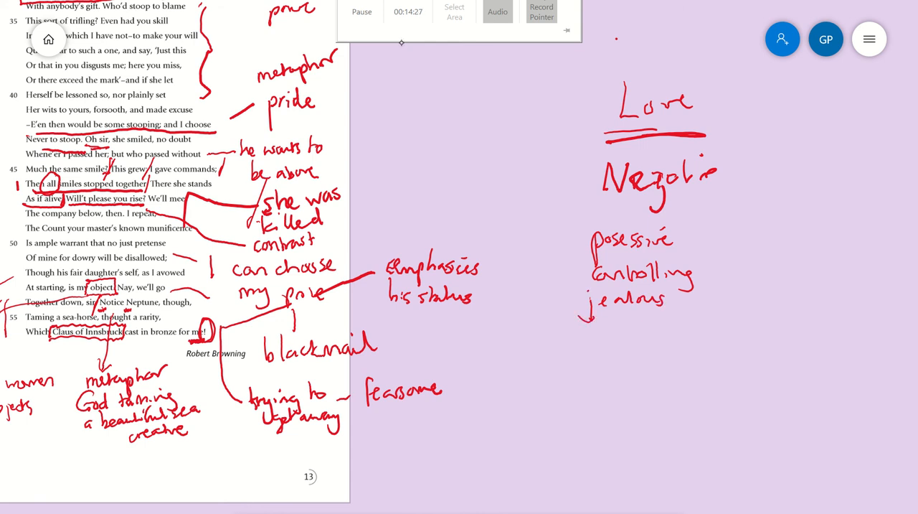
- Add 'leads to violence/death', 'threatening', 'bitter' and 'deceit' to the list
{"action": "left_click_drag", "start_coordinate": [601, 333], "coordinate": [632, 333]}
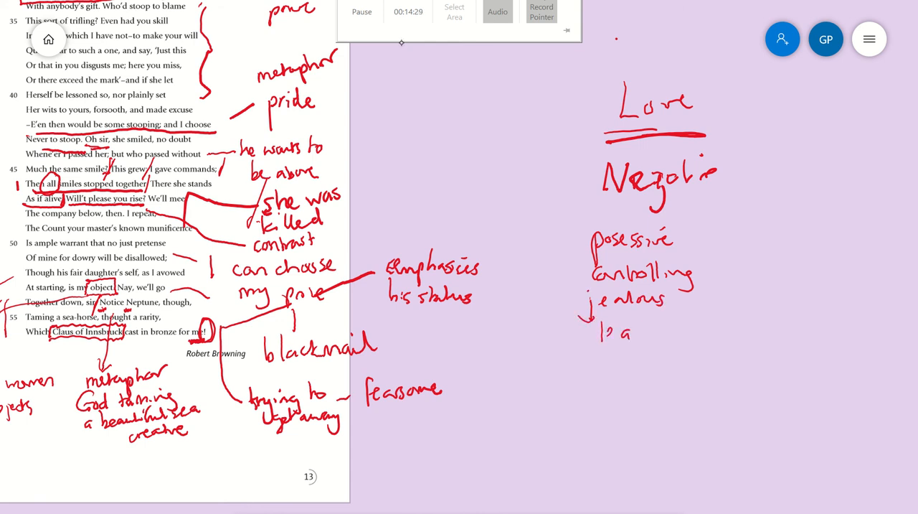
{"action": "left_click_drag", "start_coordinate": [618, 333], "coordinate": [660, 329]}
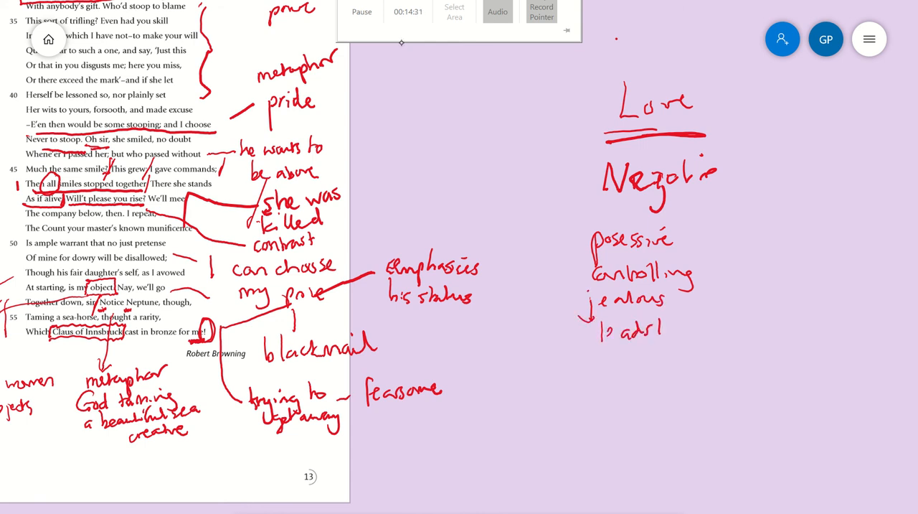
{"action": "left_click_drag", "start_coordinate": [645, 330], "coordinate": [710, 330]}
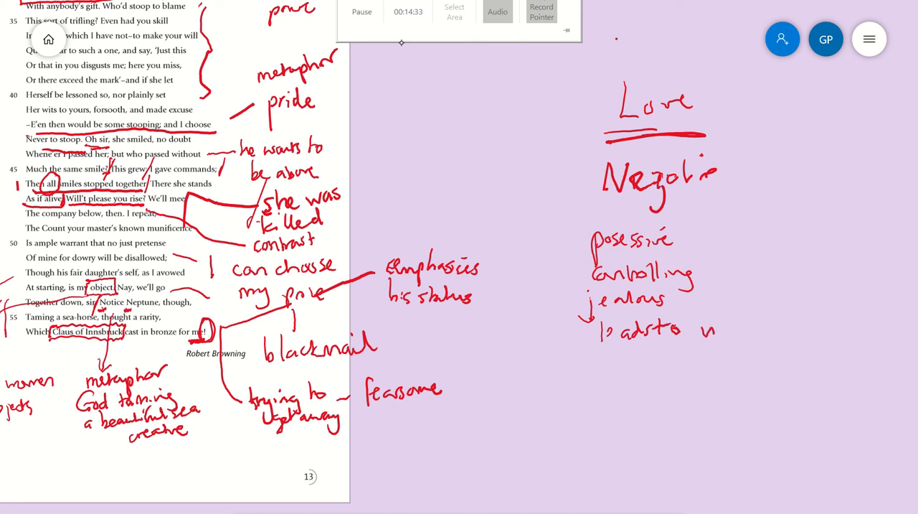
{"action": "left_click_drag", "start_coordinate": [700, 330], "coordinate": [768, 328]}
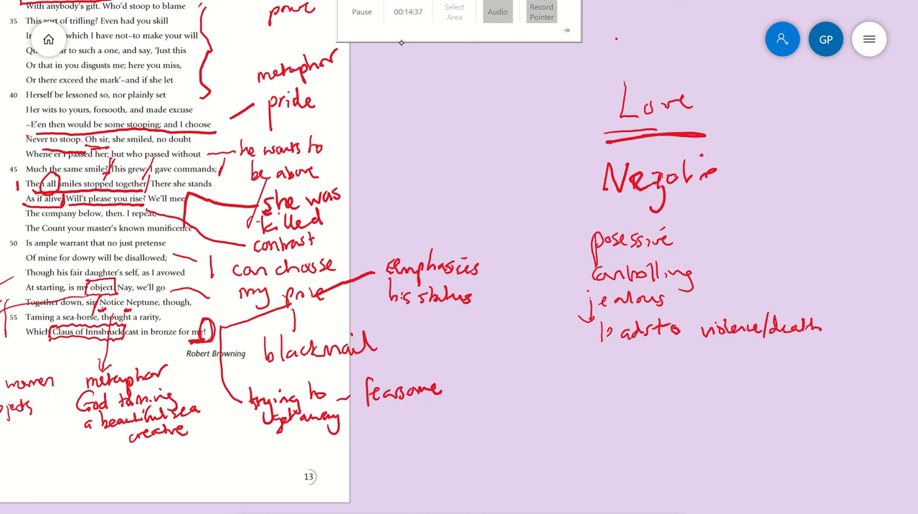
{"action": "left_click_drag", "start_coordinate": [603, 370], "coordinate": [653, 366]}
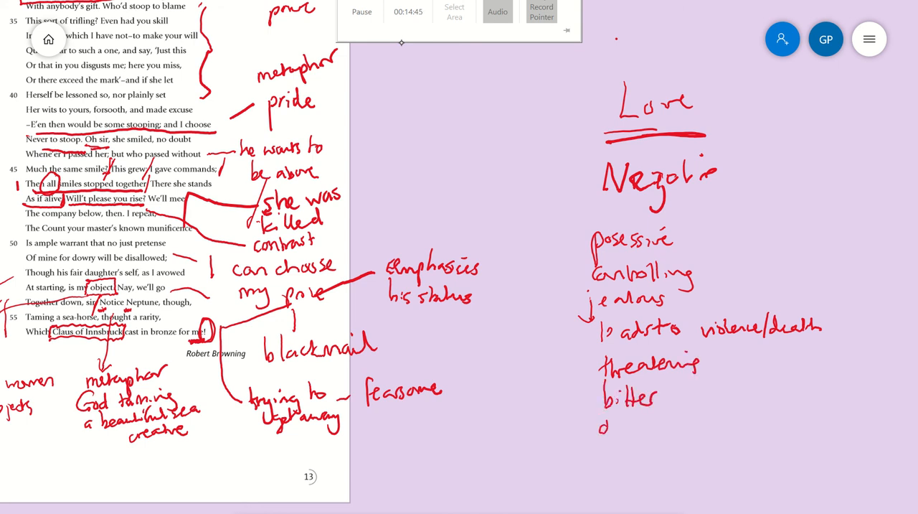
{"action": "left_click_drag", "start_coordinate": [601, 427], "coordinate": [671, 430]}
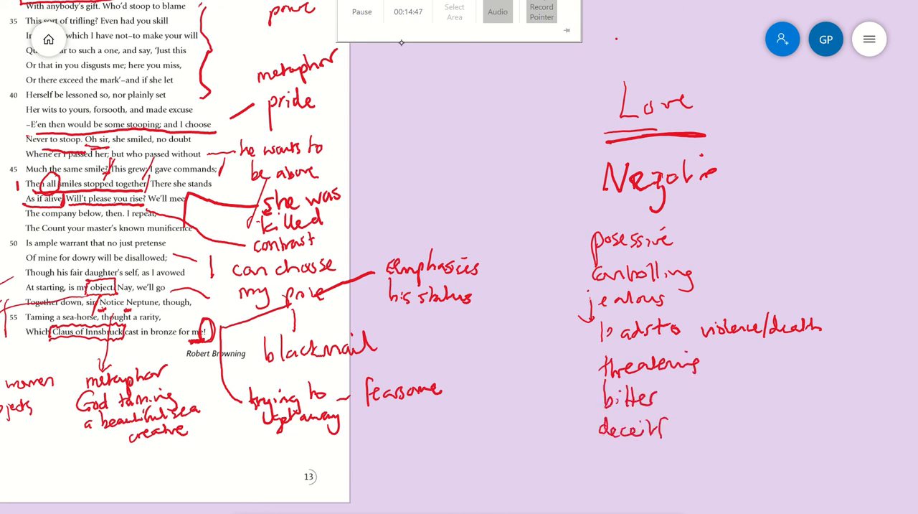